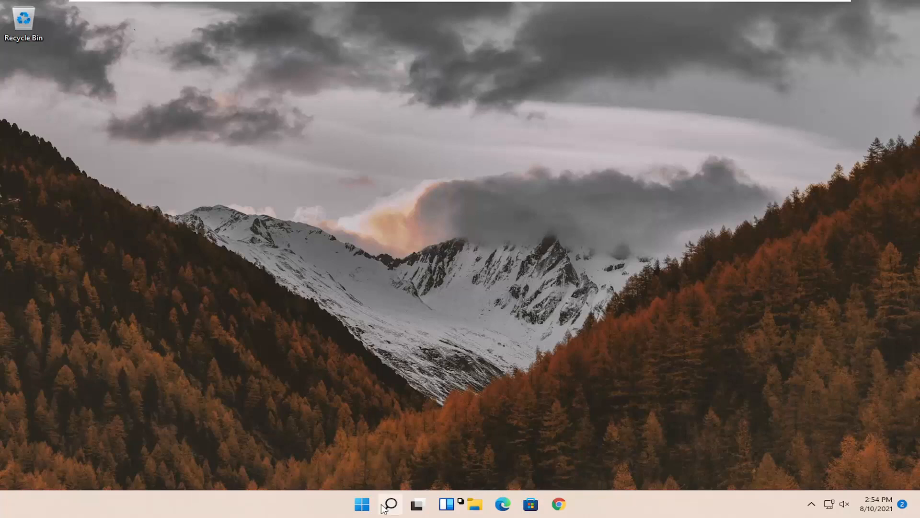
Choose 'Adjust for best appearance' in Performance Options Visual Effects and close the window
left_click(390, 504)
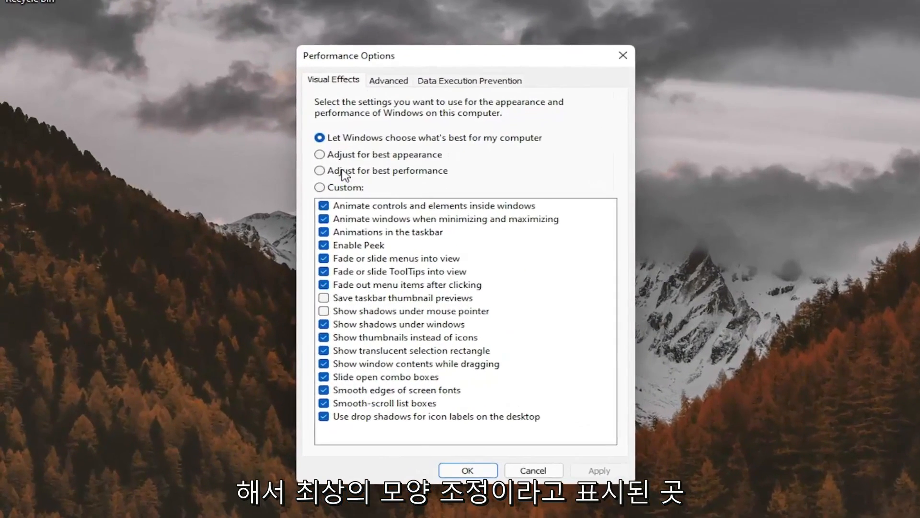
left_click(320, 154)
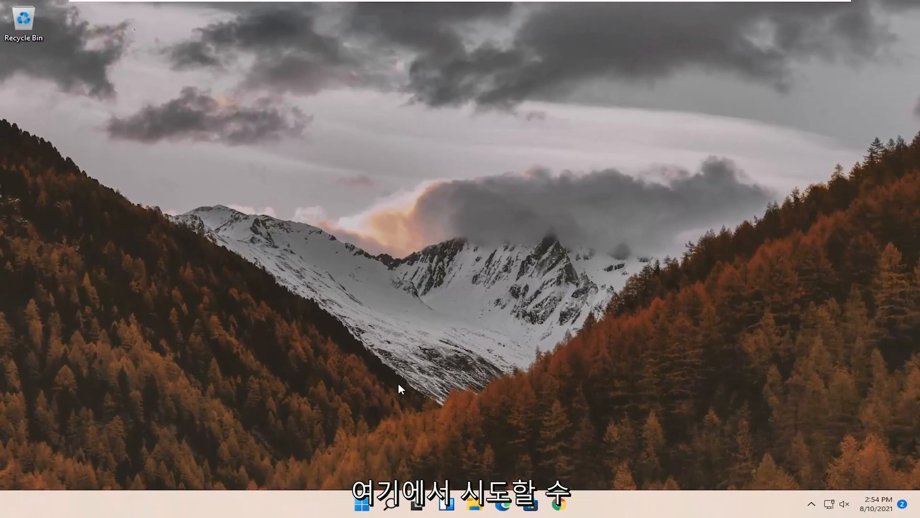
Search for regedit and run Registry Editor as administrator, approving the UAC prompt
left_click(378, 504)
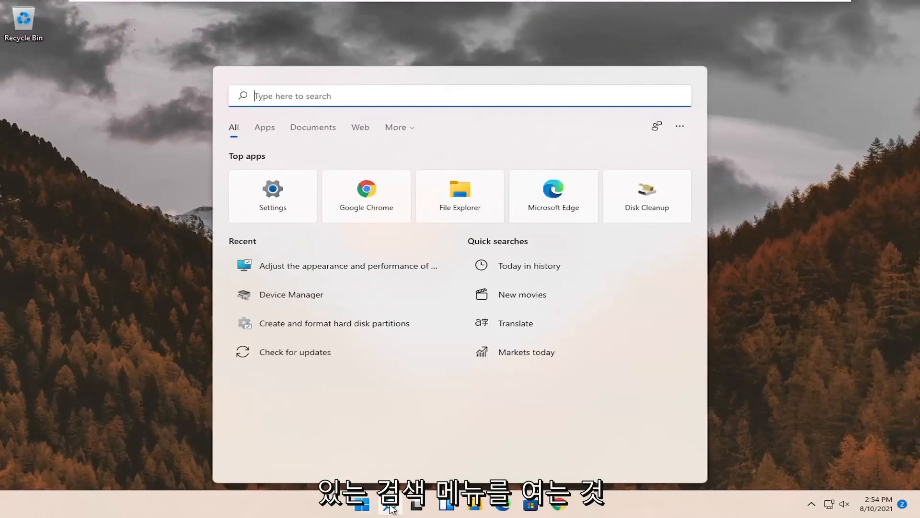
type("regedit")
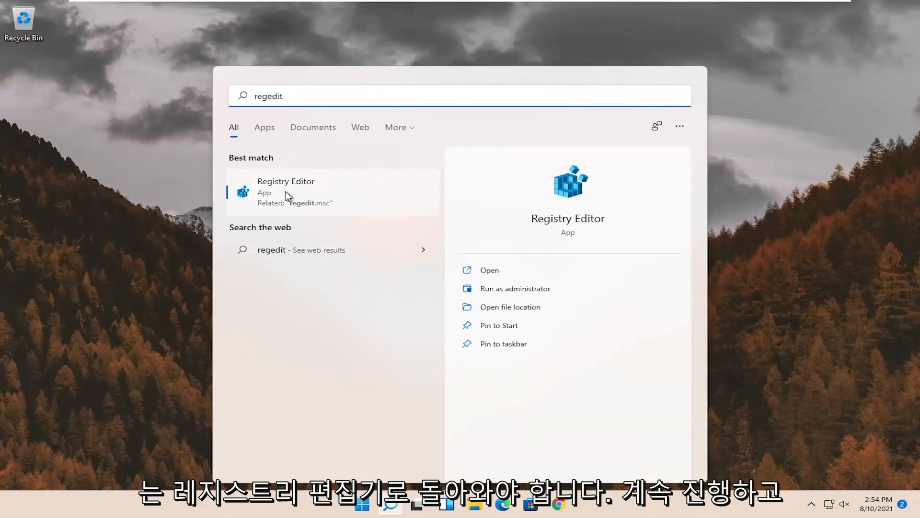
right_click(286, 191)
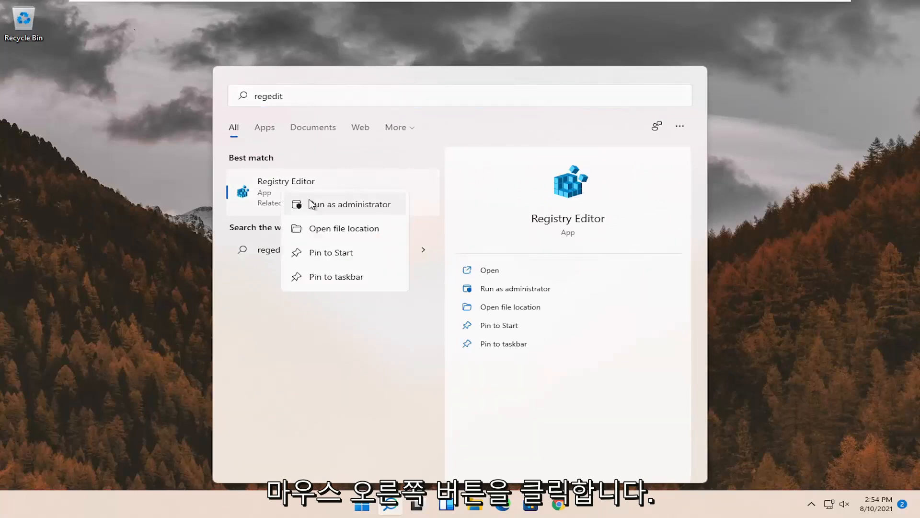
left_click(349, 204)
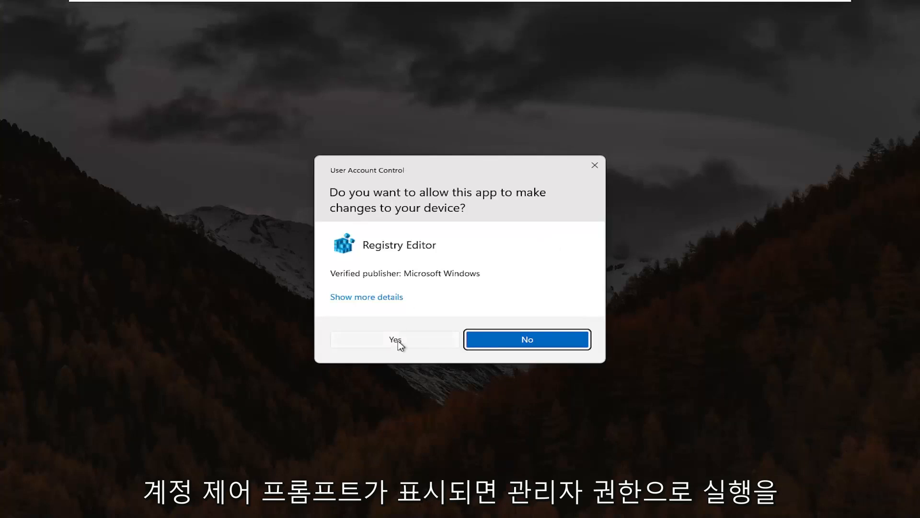
left_click(395, 340)
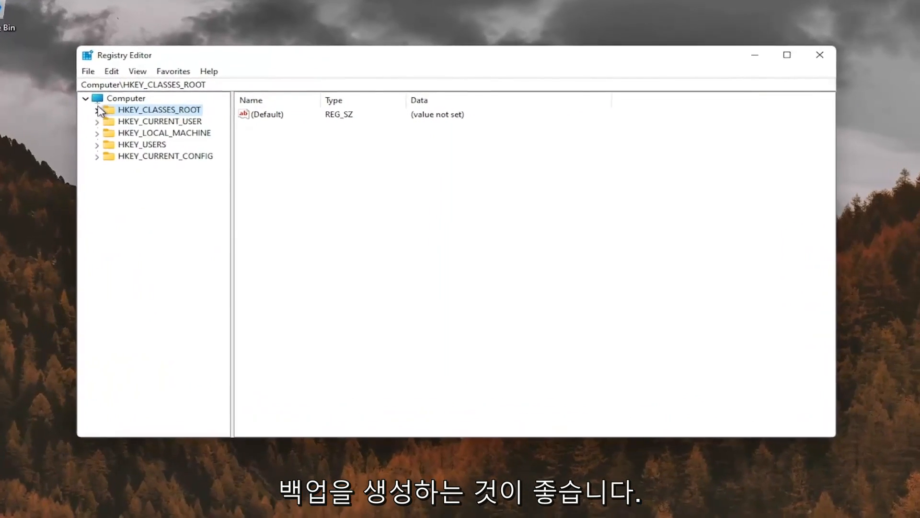
Export the whole registry, starting from Computer, as a backup file on the Desktop
left_click(121, 97)
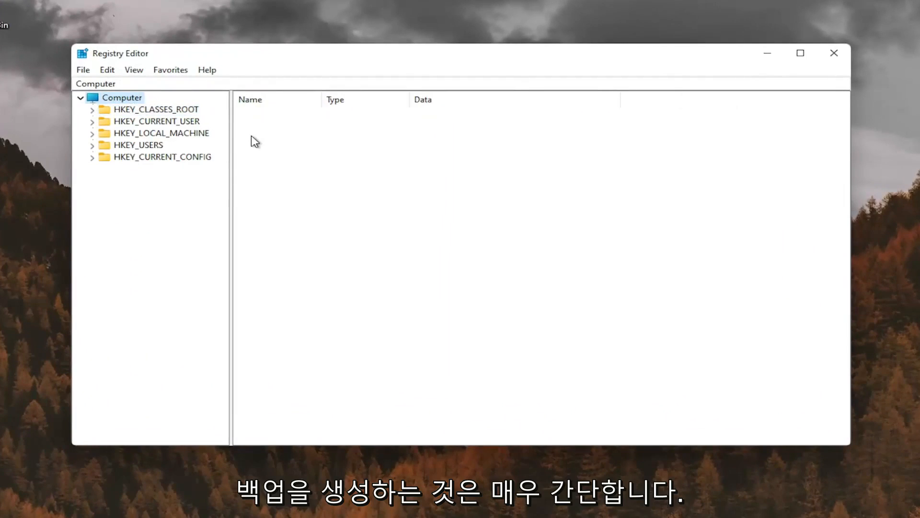
left_click(83, 69)
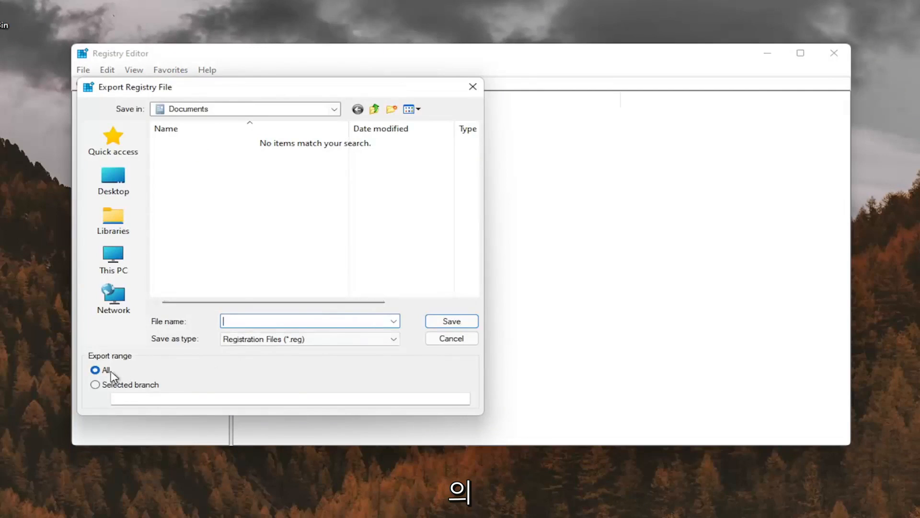
left_click(112, 181)
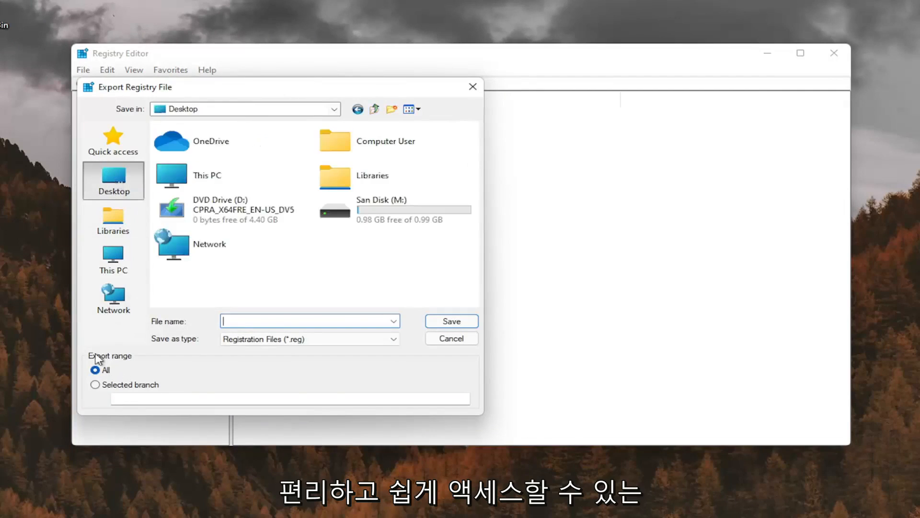
mouse_move(85, 229)
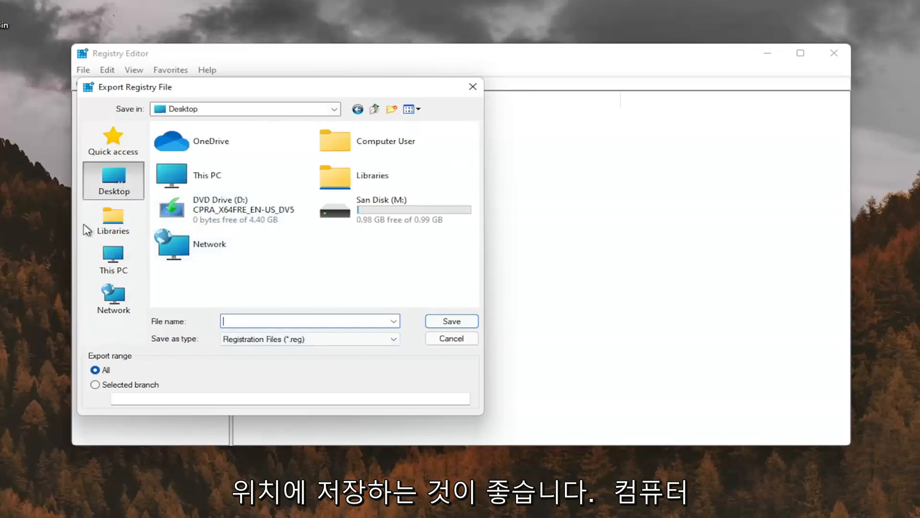
left_click(450, 338)
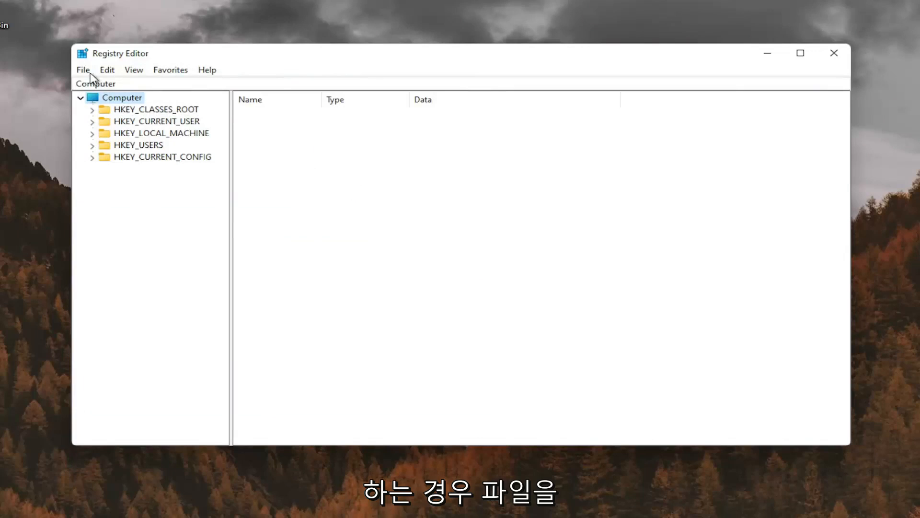
Browse the Desktop in the Import dialog, then cancel without importing
left_click(82, 69)
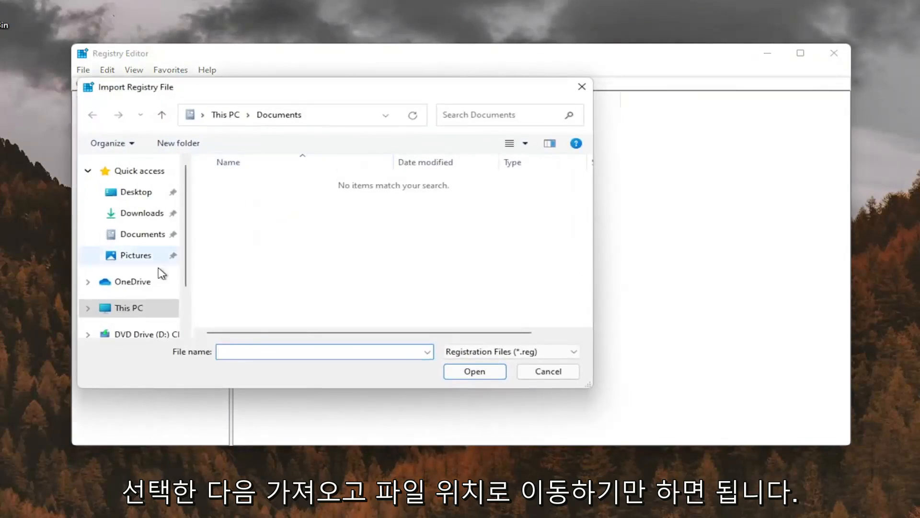
left_click(135, 192)
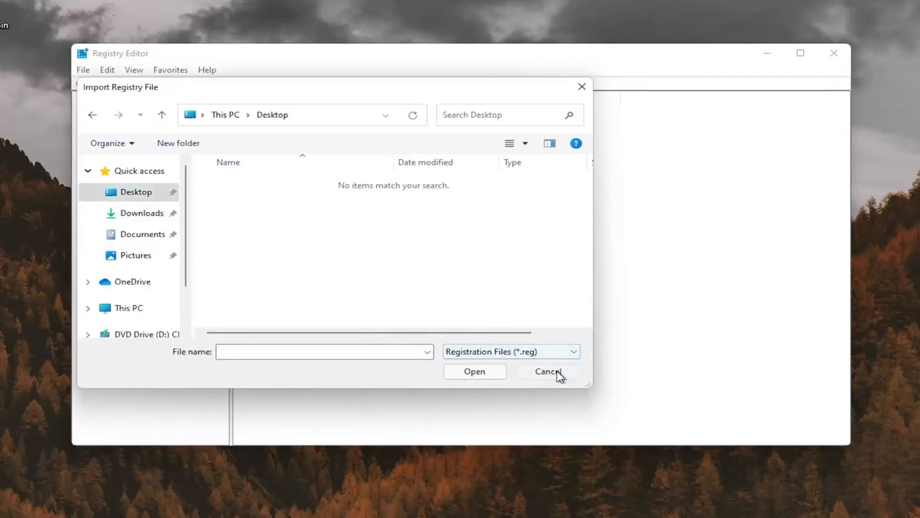
left_click(546, 371)
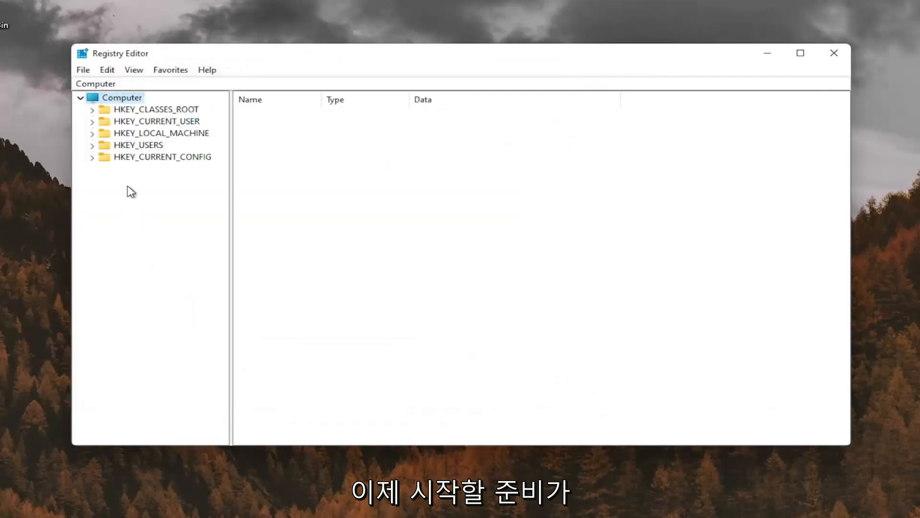
mouse_move(146, 143)
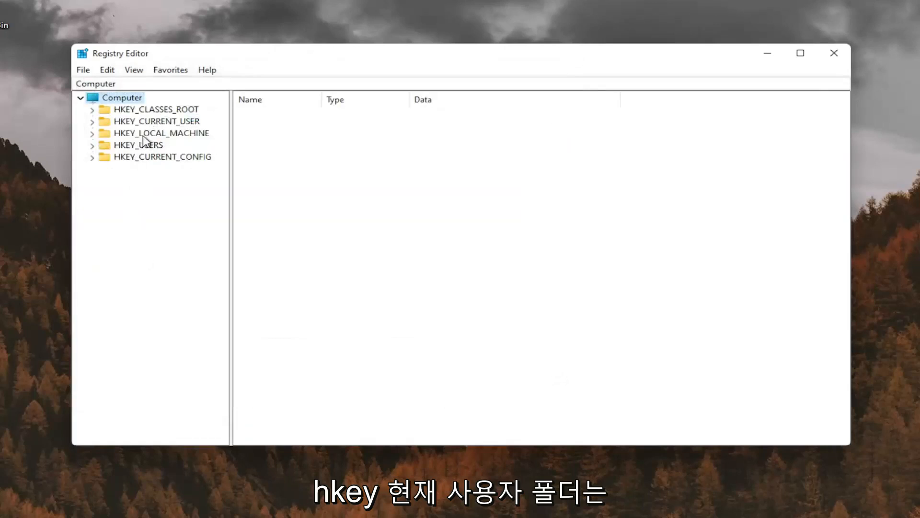
Navigate to HKEY_CURRENT_USER\Control Panel\Desktop and select the Win8DpiScaling value
left_click(157, 121)
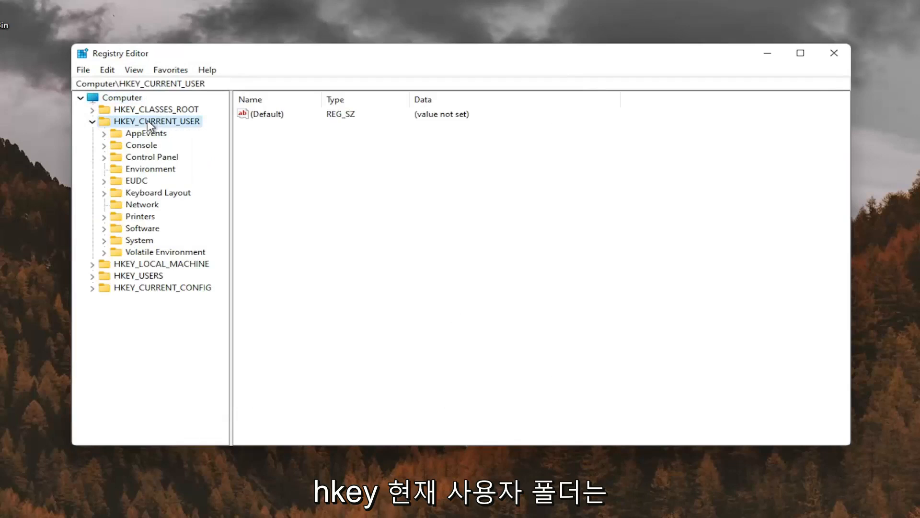
mouse_move(146, 166)
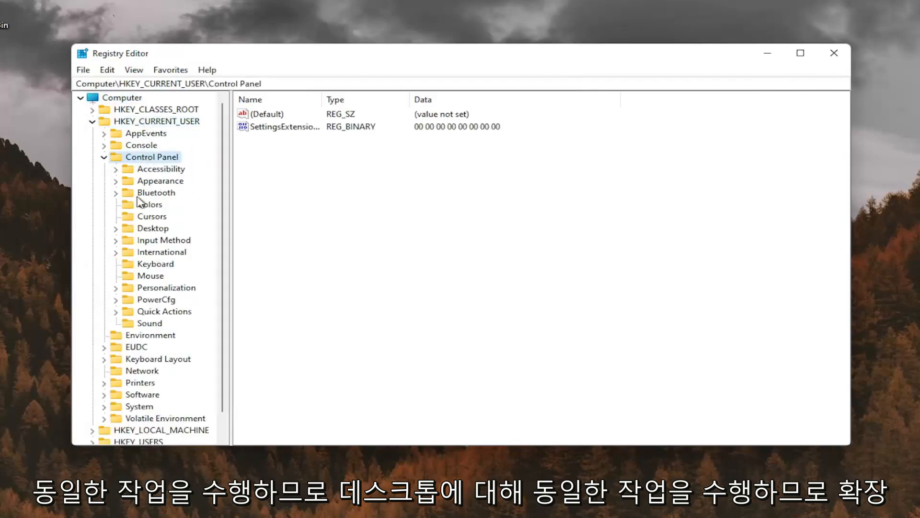
left_click(159, 228)
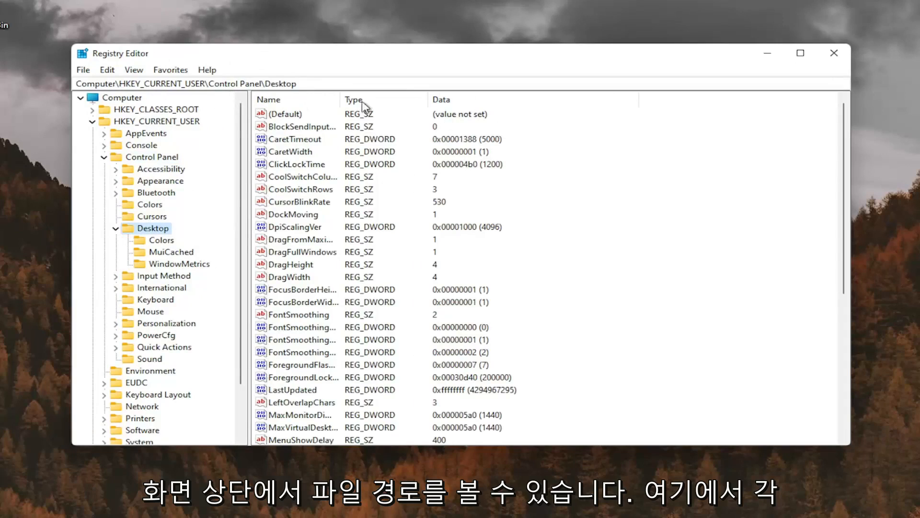
mouse_move(414, 110)
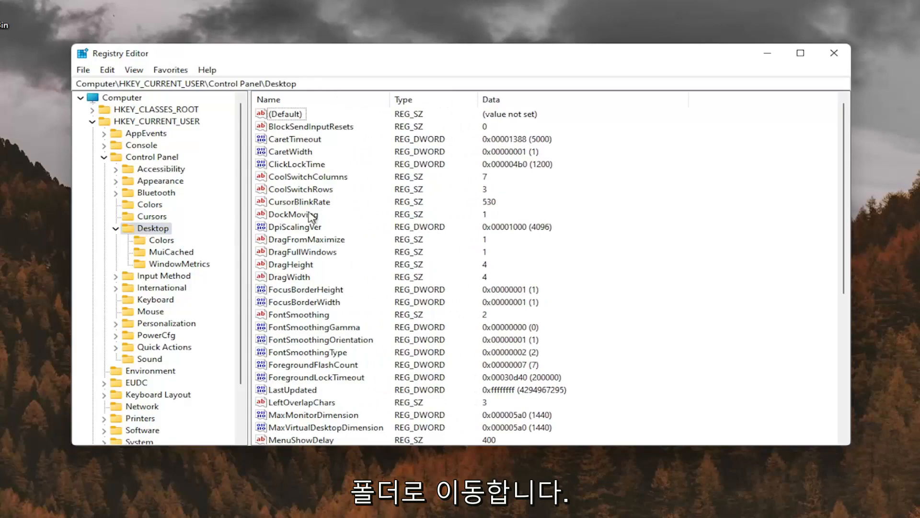
scroll("down", 3)
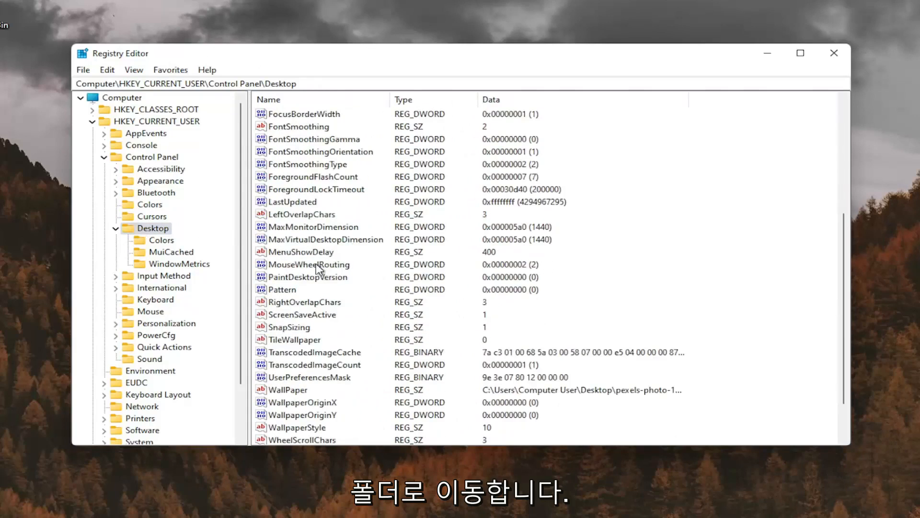
left_click(302, 414)
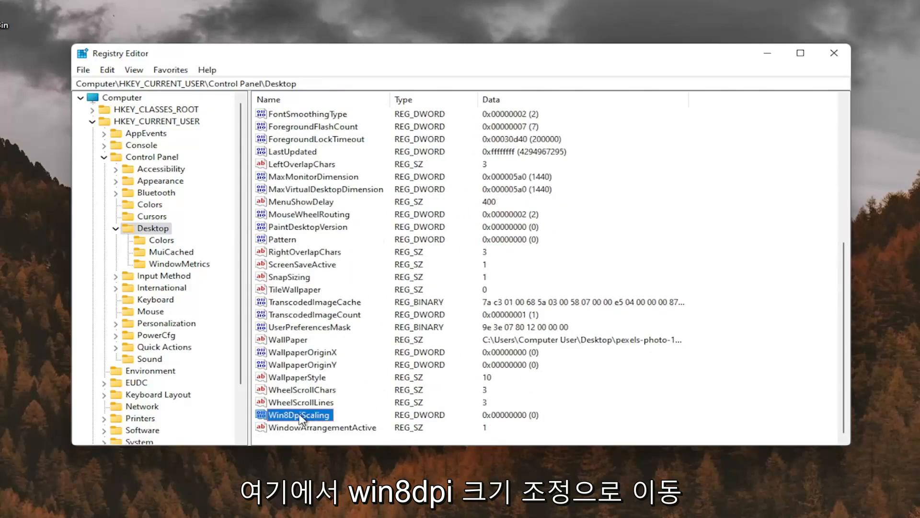
Change Win8DpiScaling's value data from 0 to 1
double_click(301, 414)
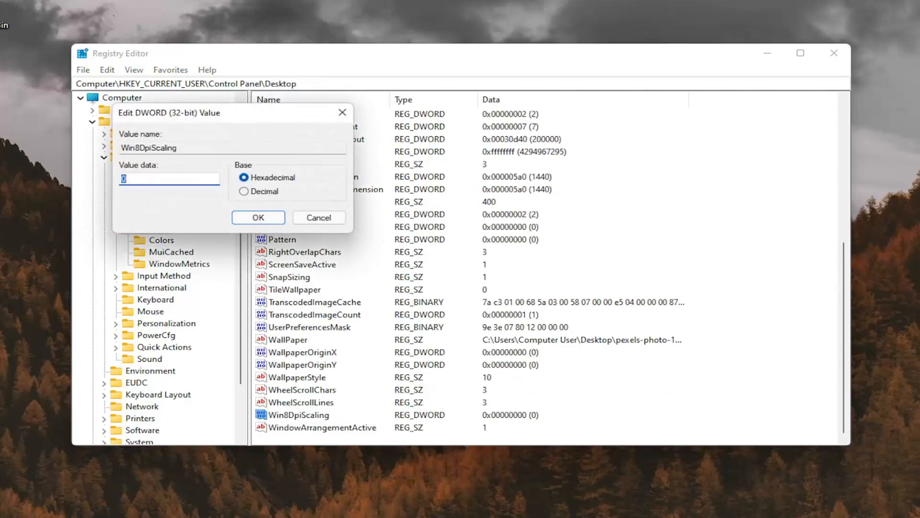
type("1")
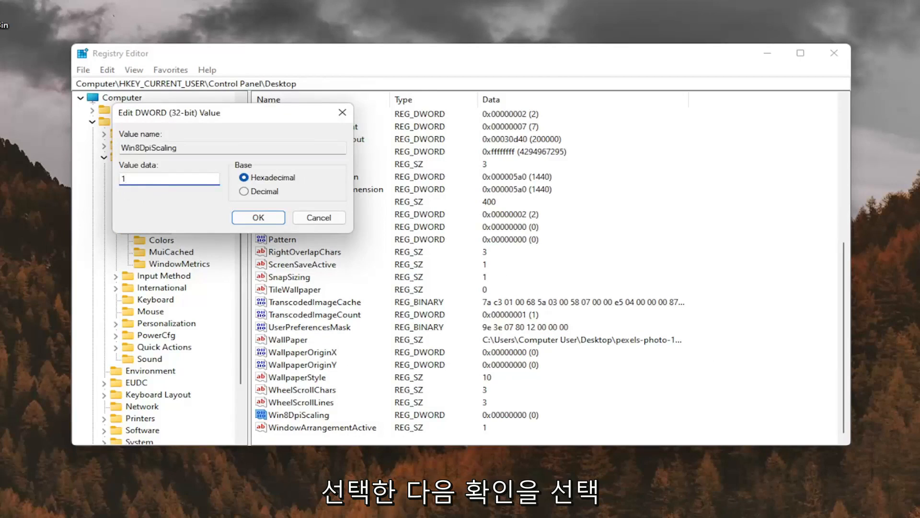
left_click(258, 217)
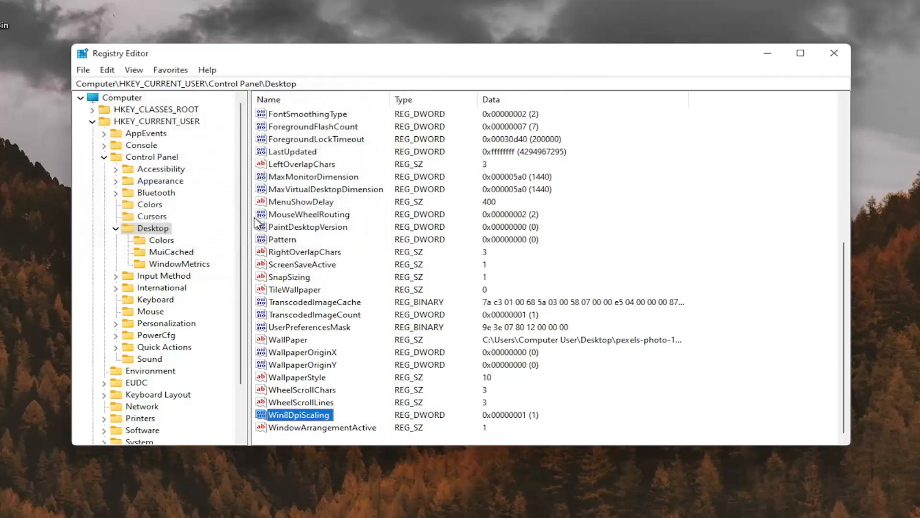
mouse_move(305, 177)
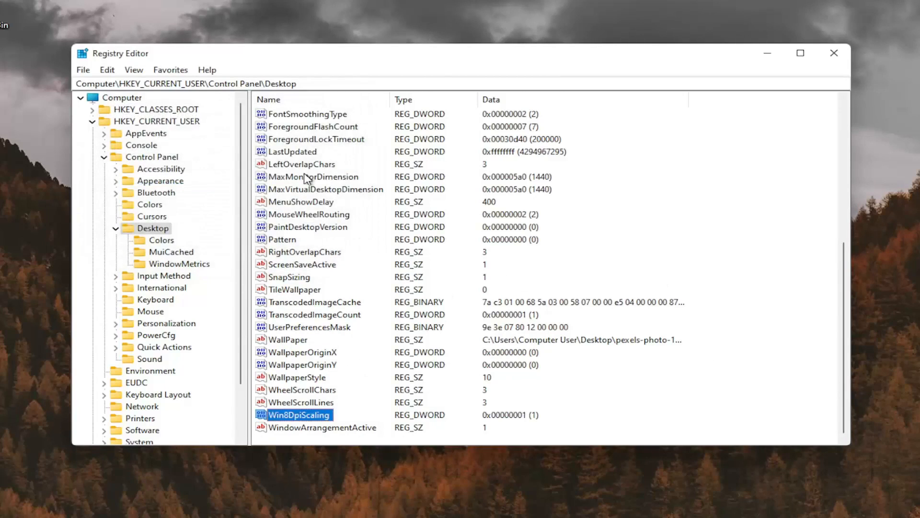
scroll("up", 3)
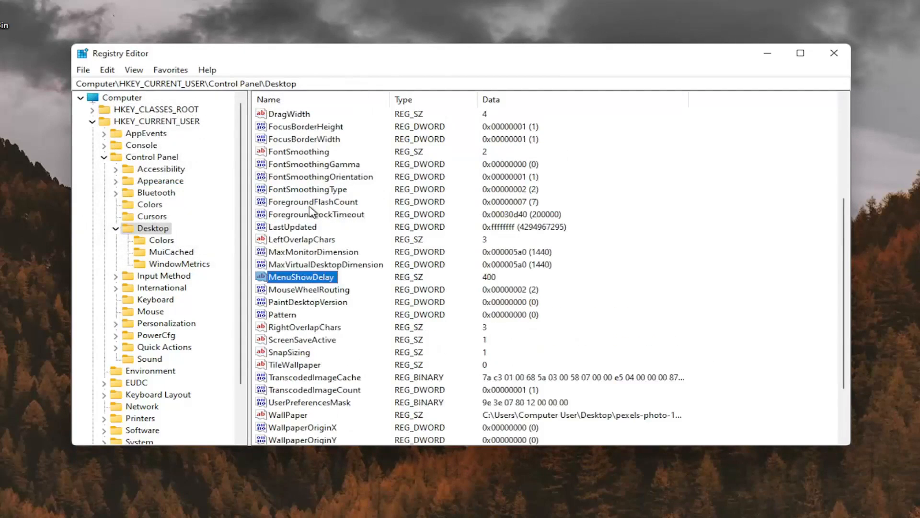
scroll("down", 3)
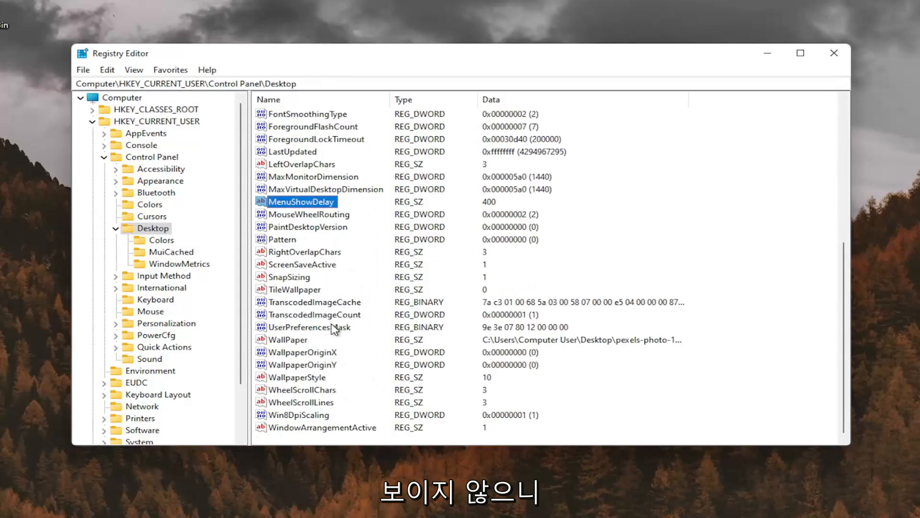
Create a DWORD (32-bit) value 'LogPixels' in the Desktop key with data 78
right_click(692, 173)
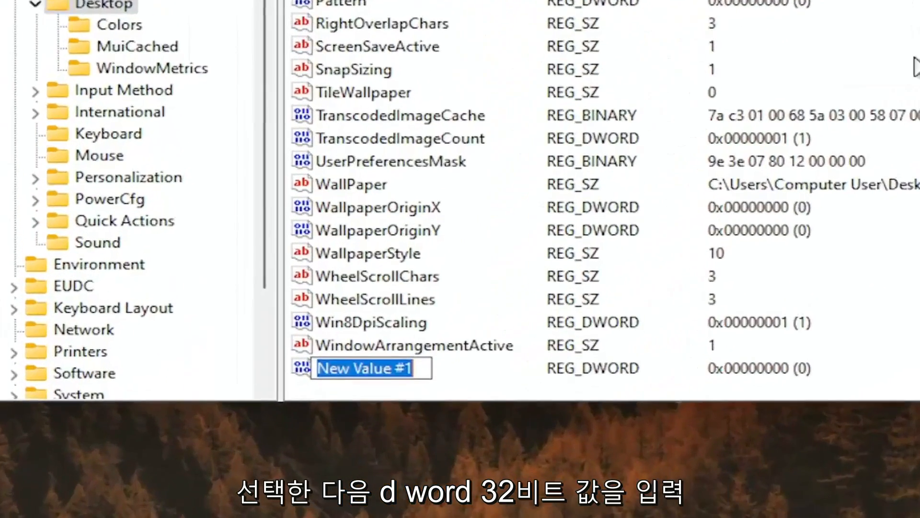
type("Log")
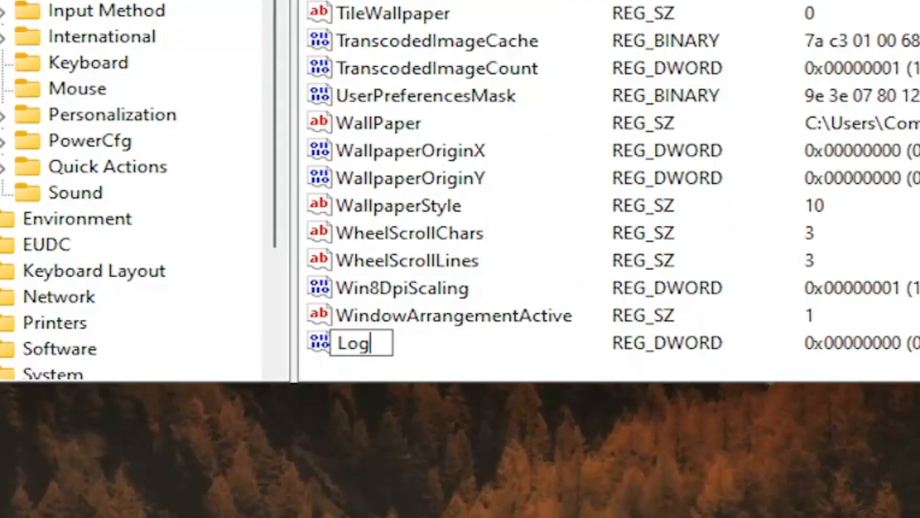
type("Pi")
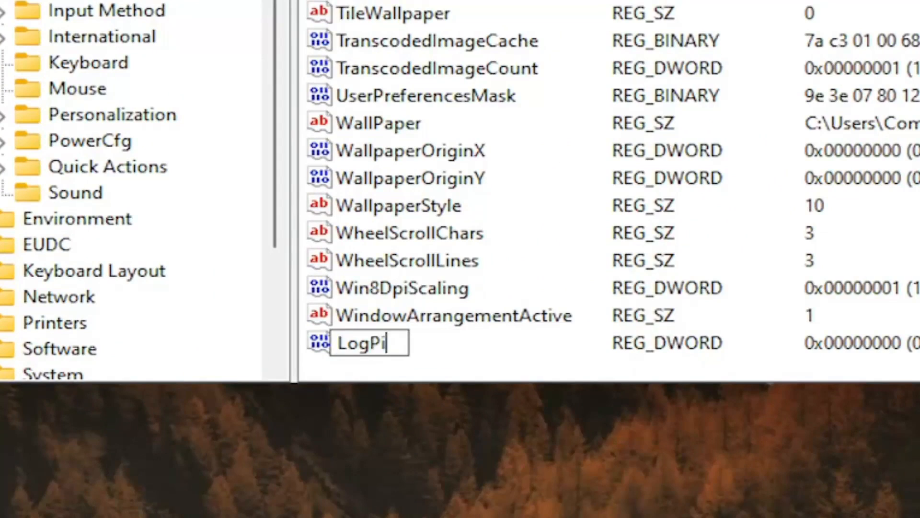
type("xels")
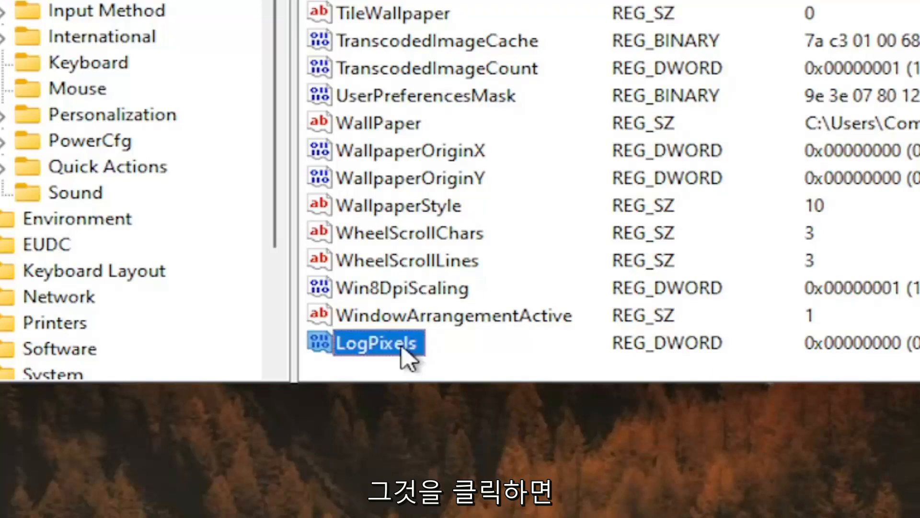
double_click(378, 343)
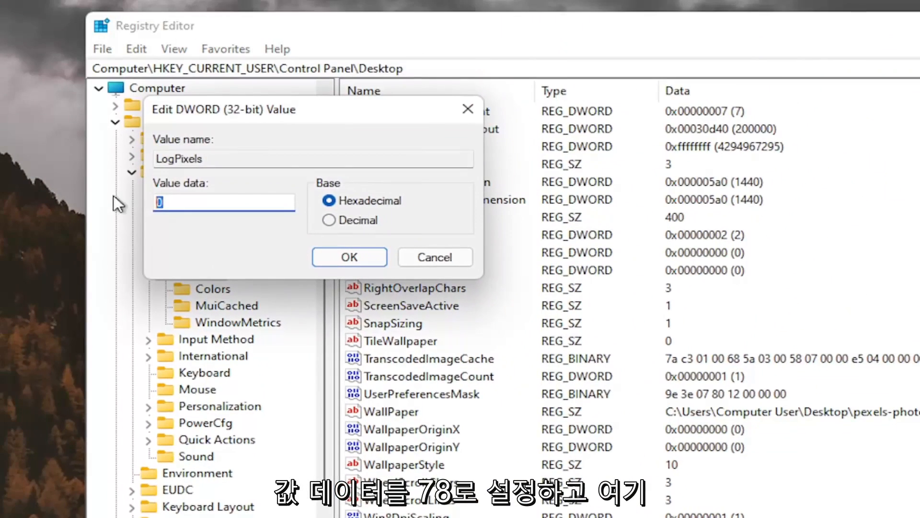
type("78")
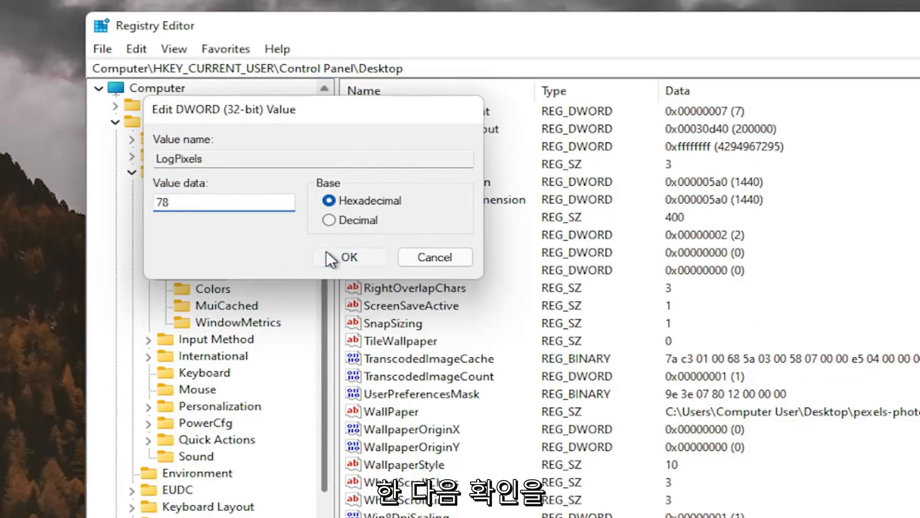
left_click(350, 257)
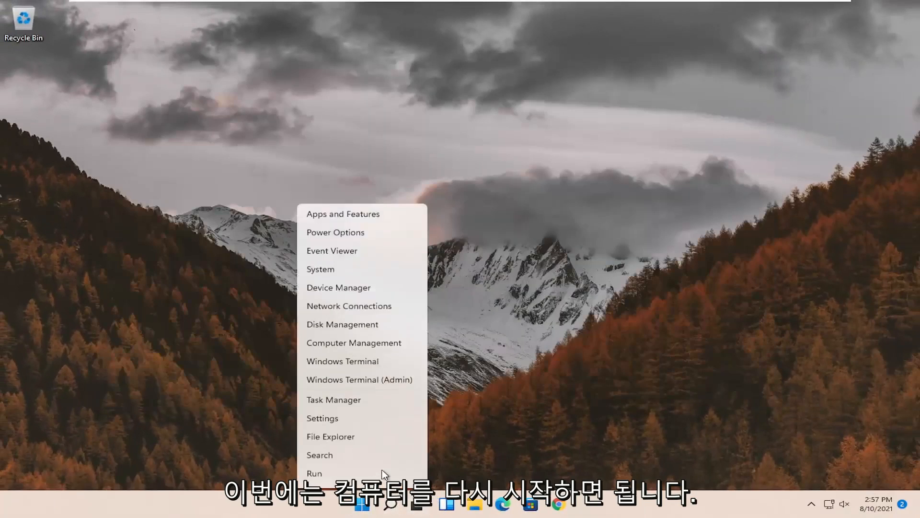
Restart the computer from the quick-access menu
left_click(350, 459)
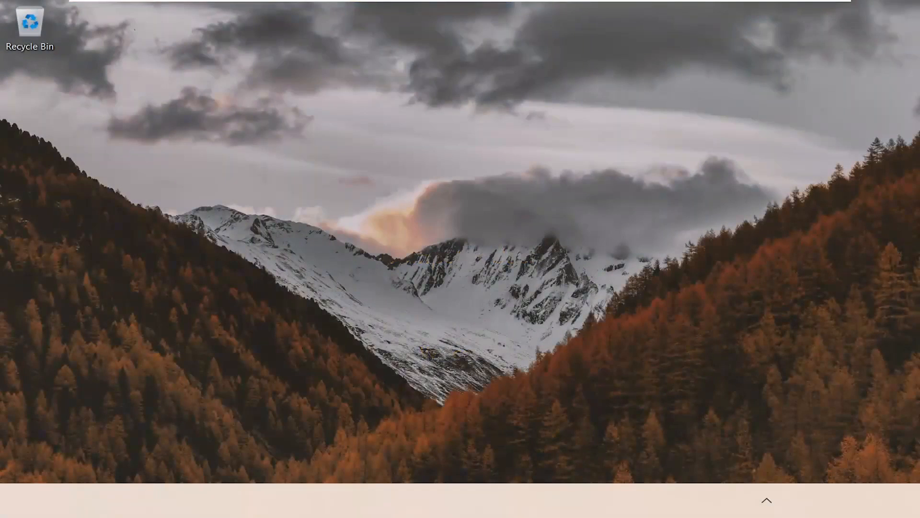
left_click(767, 500)
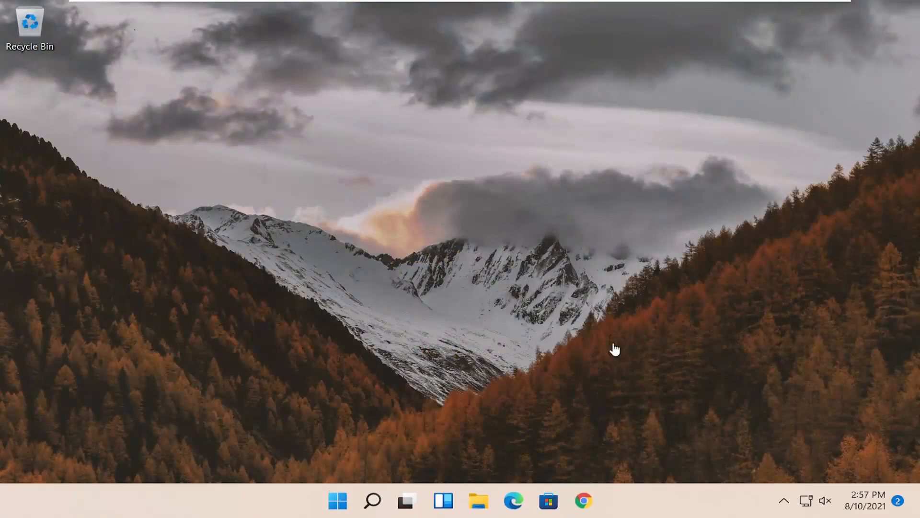
mouse_move(614, 349)
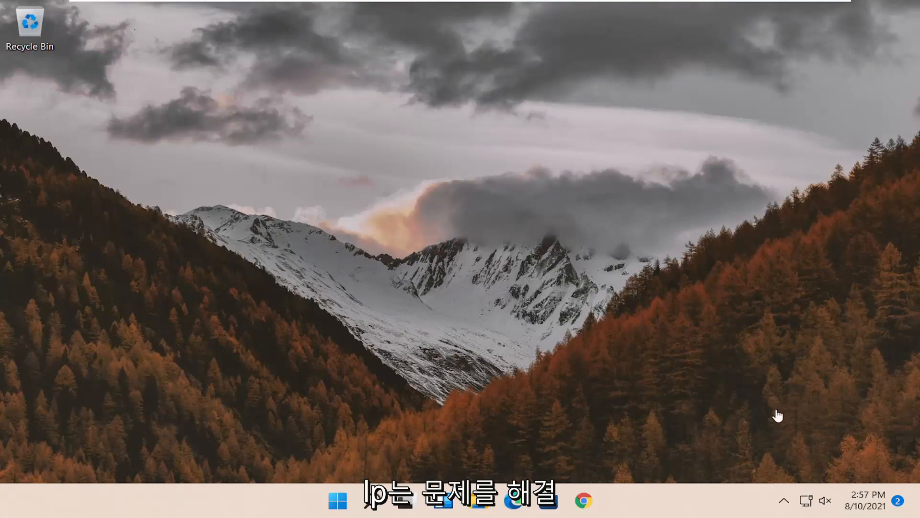
mouse_move(406, 239)
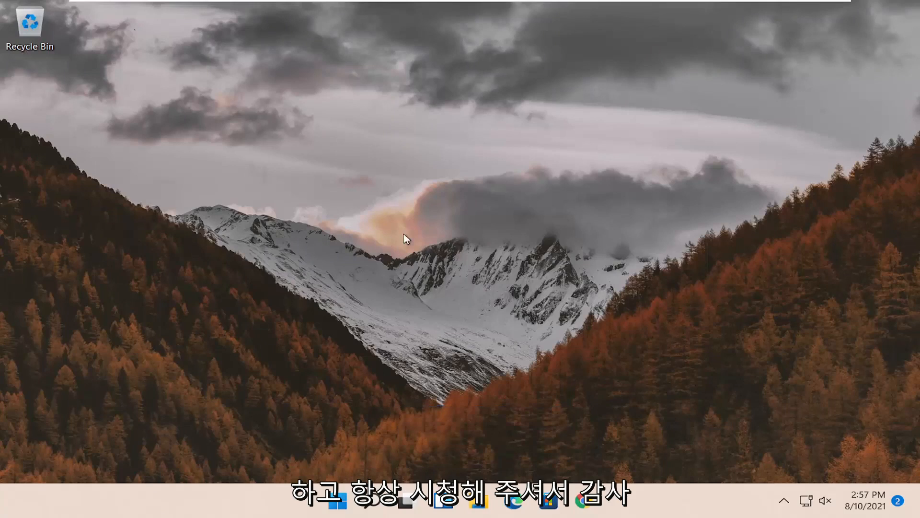